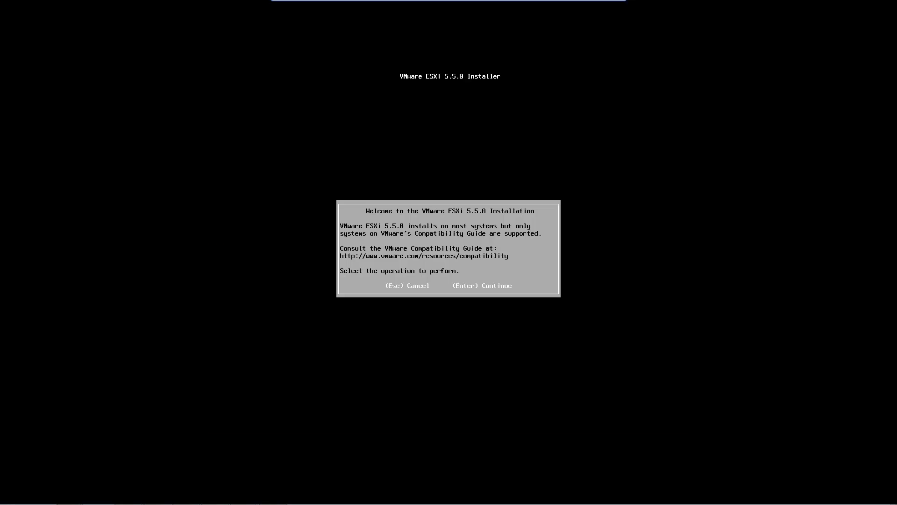
mouse_move(761, 223)
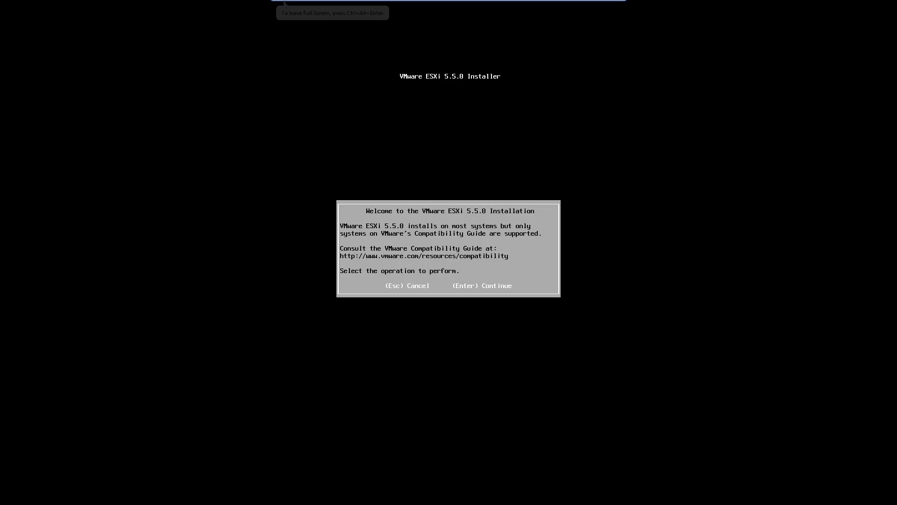
Continue past the welcome screen and accept the EULA with F11
key(enter)
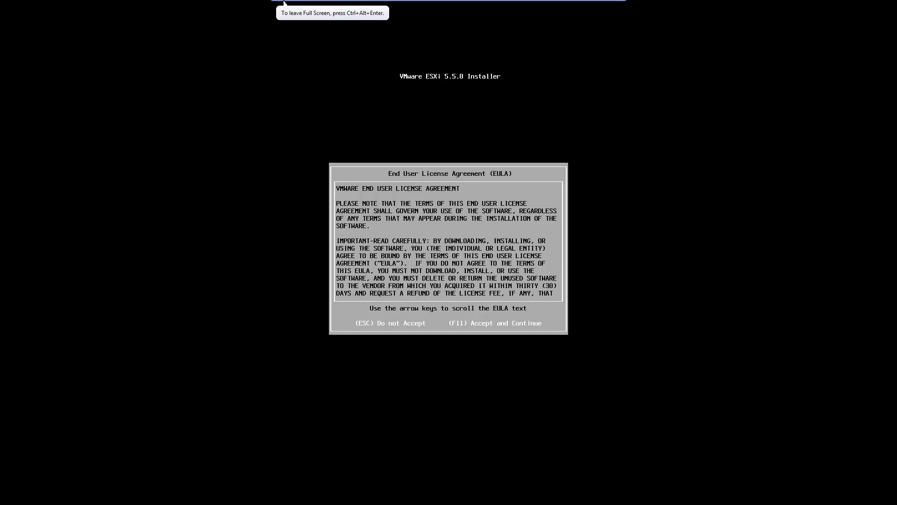
key(F11)
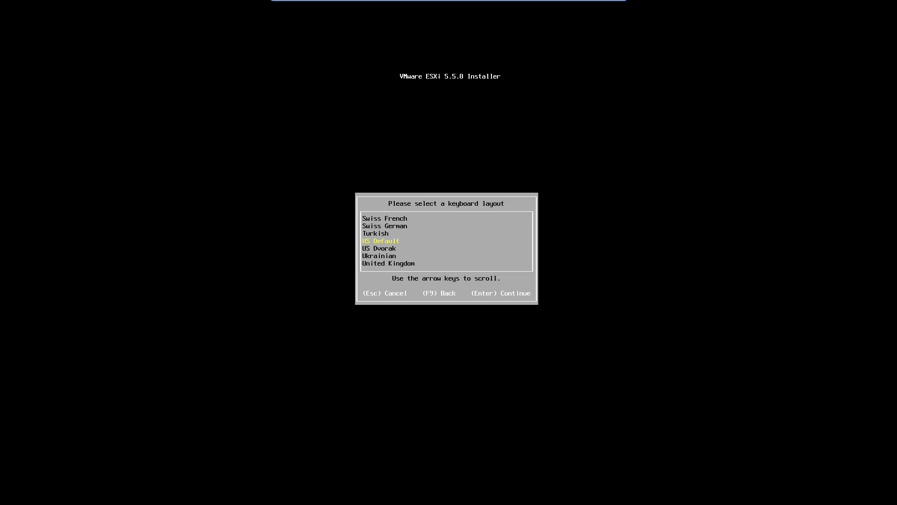
Keep the US Default keyboard layout and set a matching root password
key(Enter)
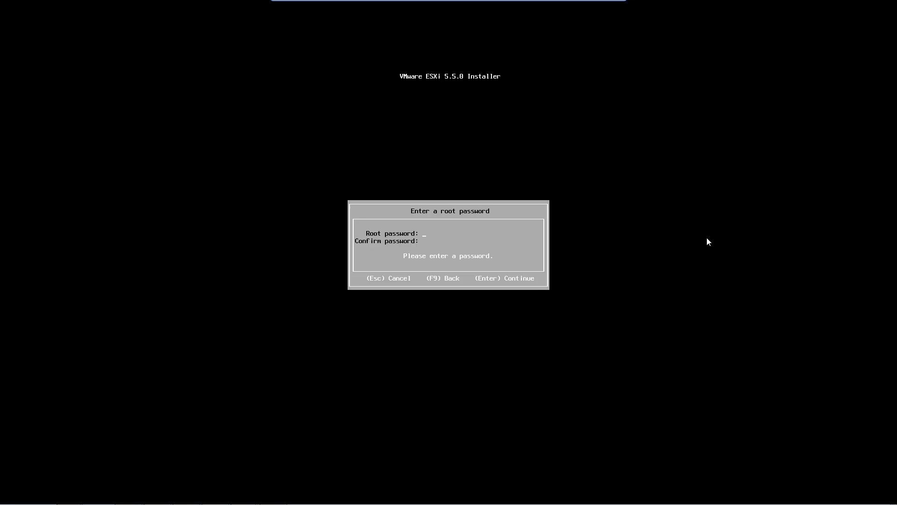
text(****)
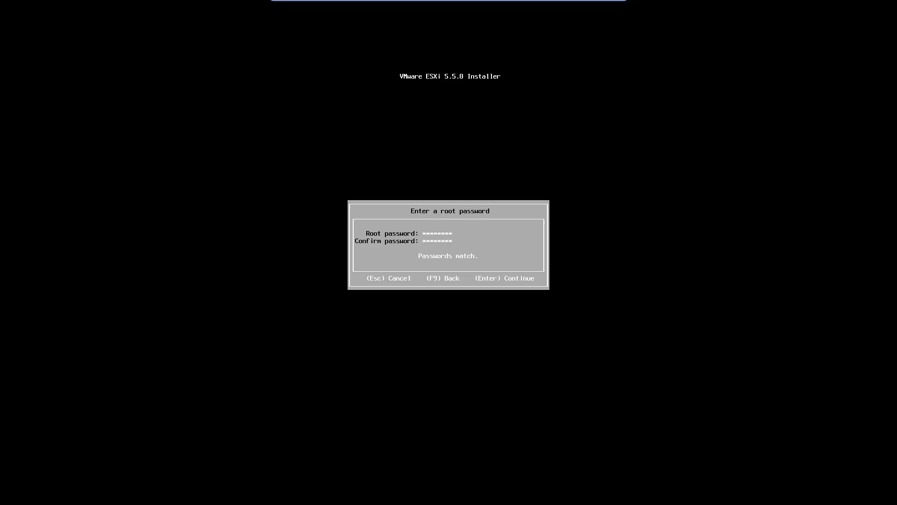
key(enter)
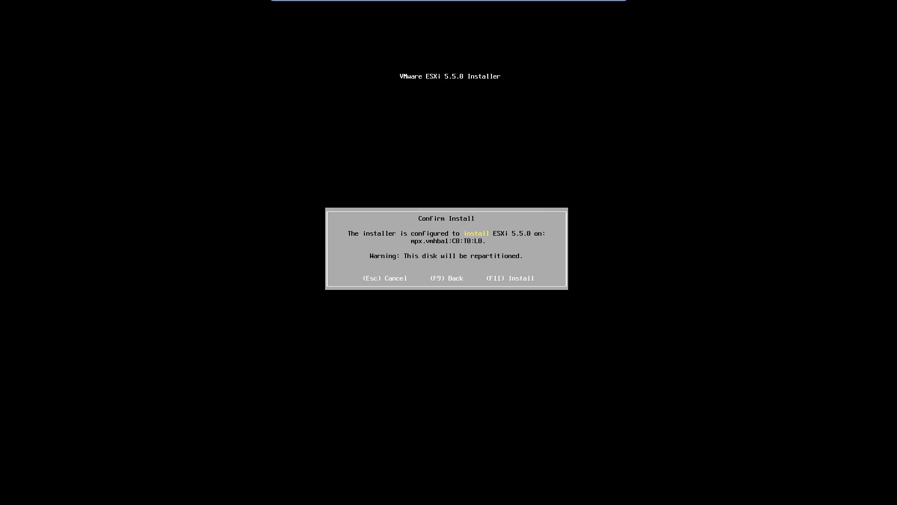
Install ESXi 5.5.0 onto disk mpx.vmhba1:C0:T0:L0 and reboot into the new host
key(F11)
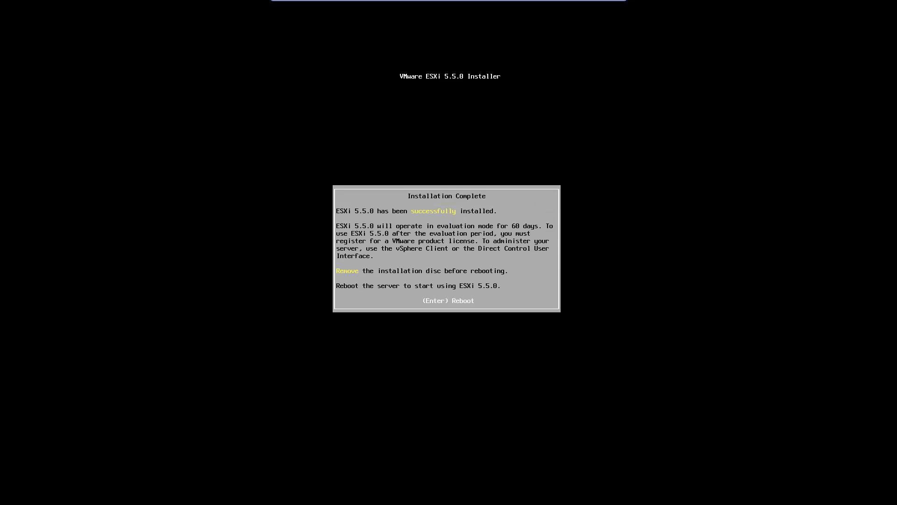
key(Enter)
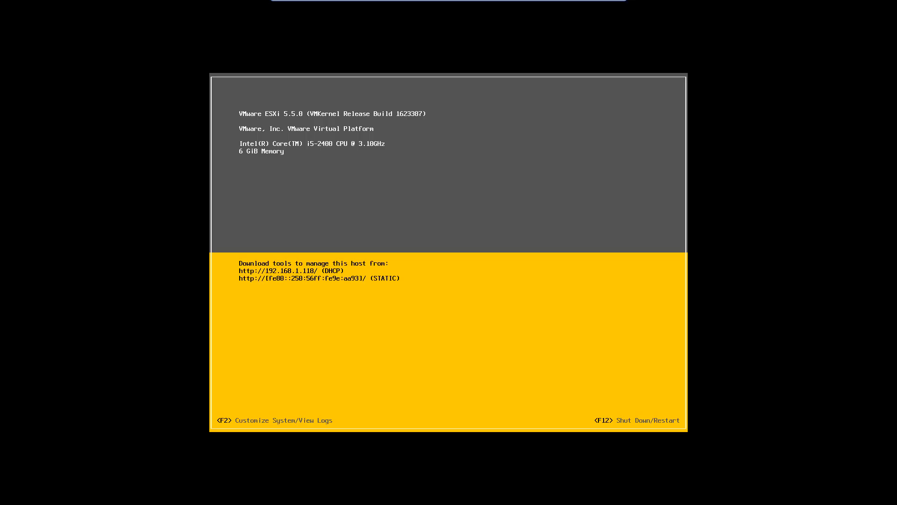
Log in to system customization as root and reach IP Configuration showing DHCP 192.168.1.118
key(F2)
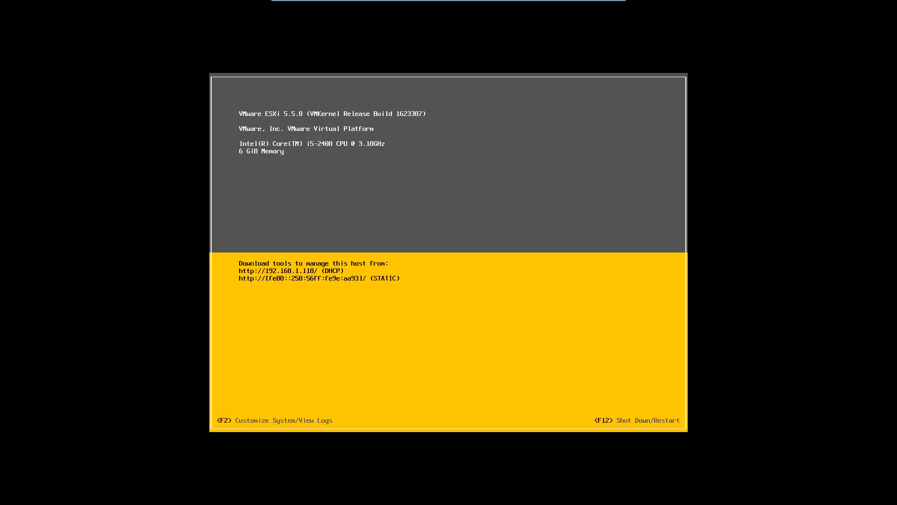
key(F2)
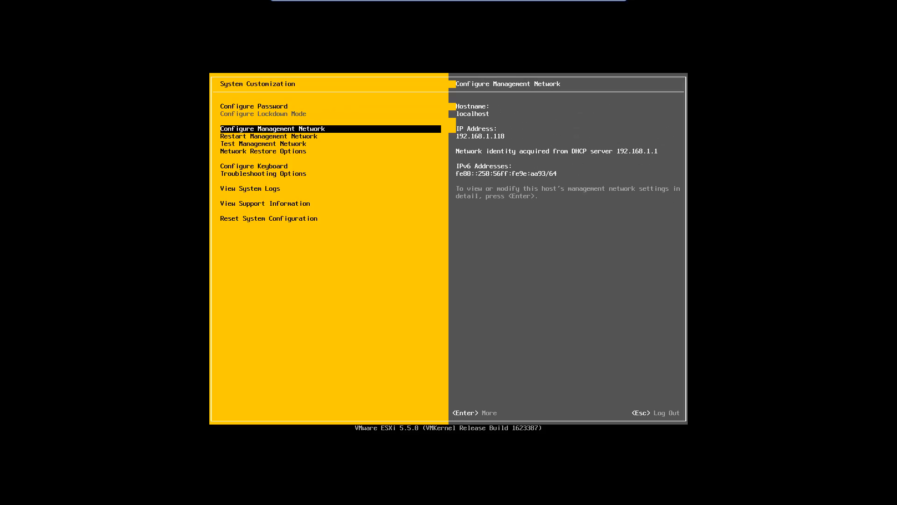
key(Enter)
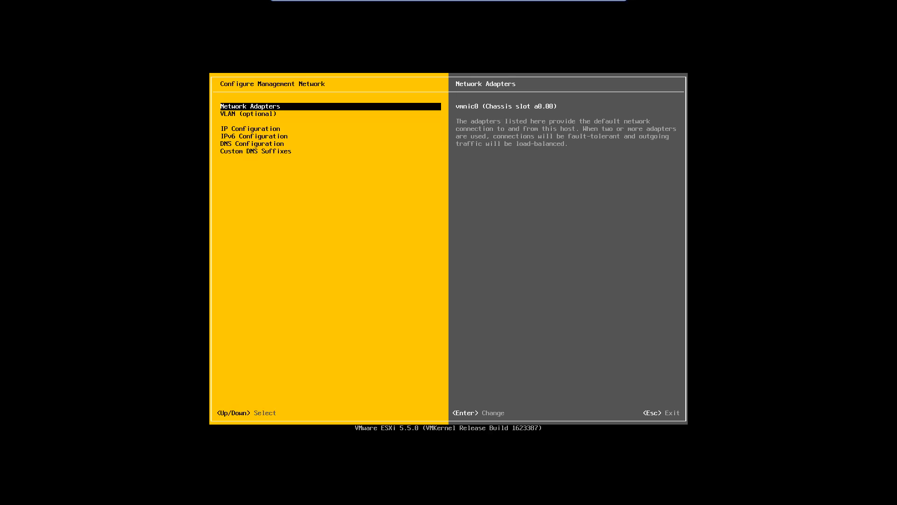
key(Enter)
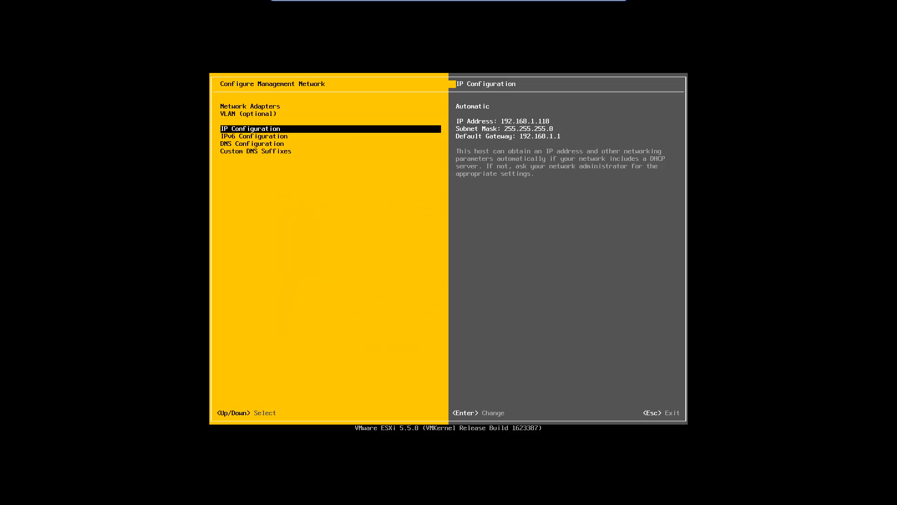
Set static IP 192.168.1.25 and move on to the DNS configuration
key(enter)
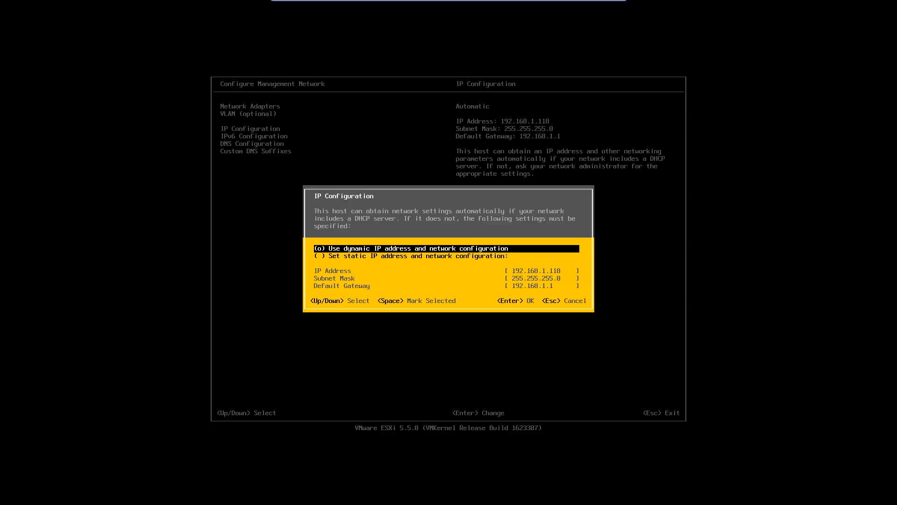
key(Down)
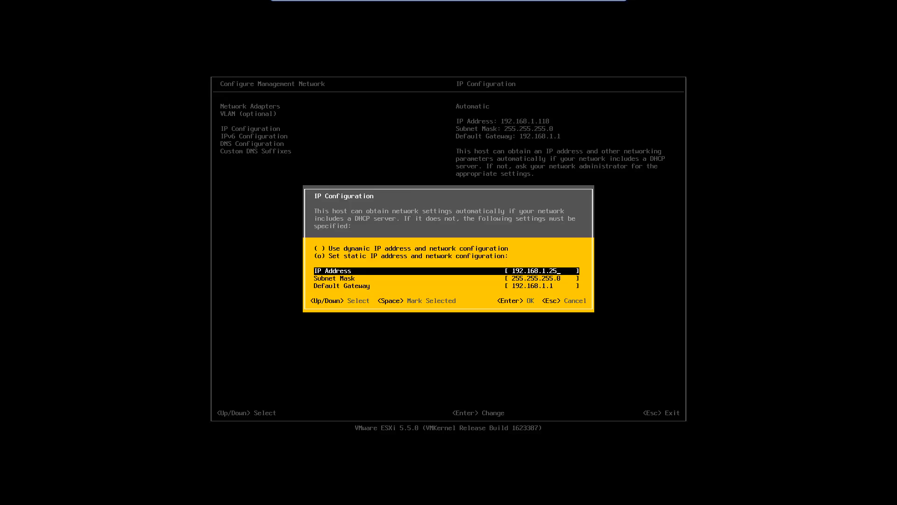
key(Enter)
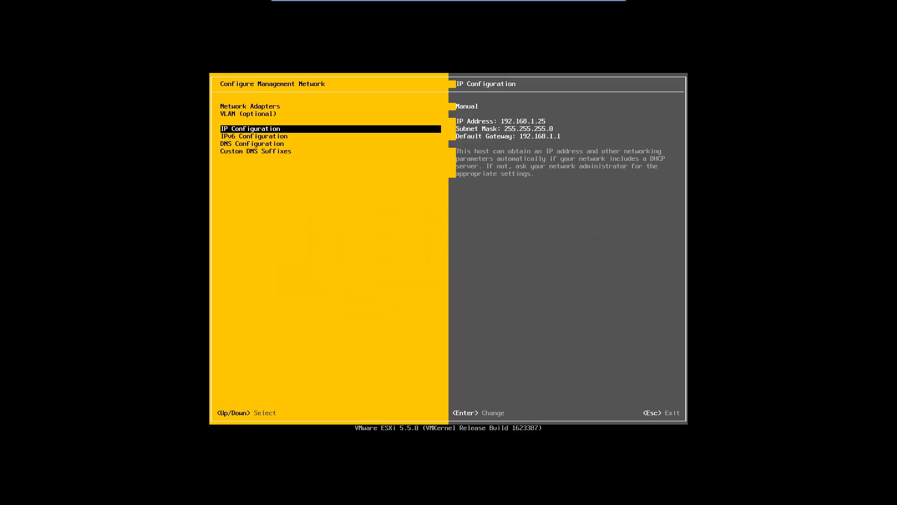
key(Enter)
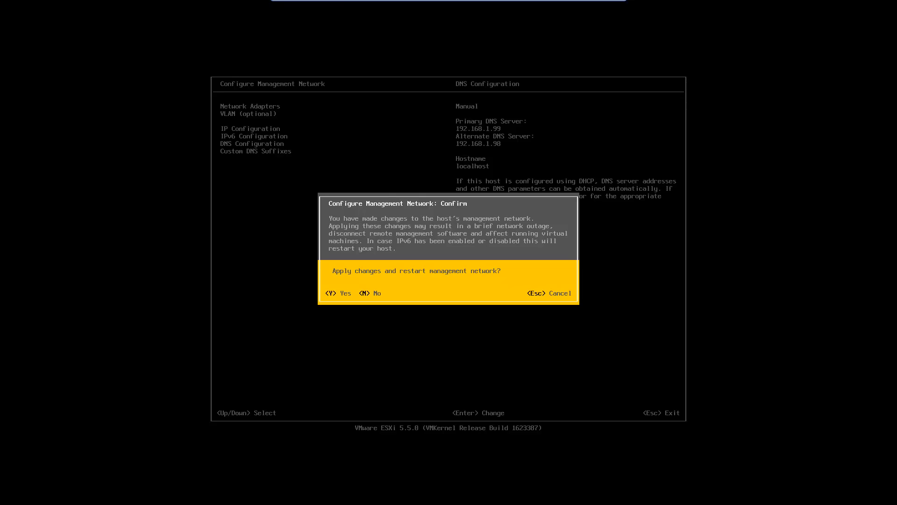
Confirm with Y to apply changes and restart the management network
key(Y)
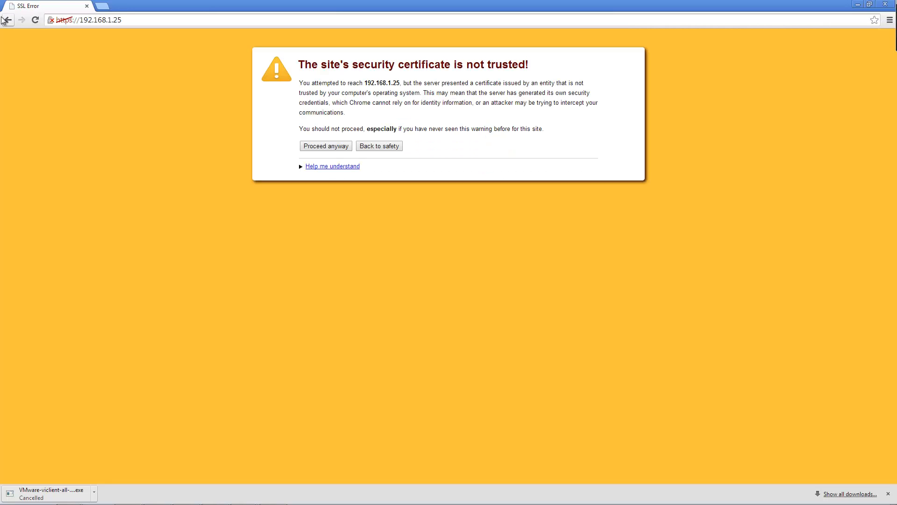
Proceed past the untrusted certificate warning for 192.168.1.25
click(326, 145)
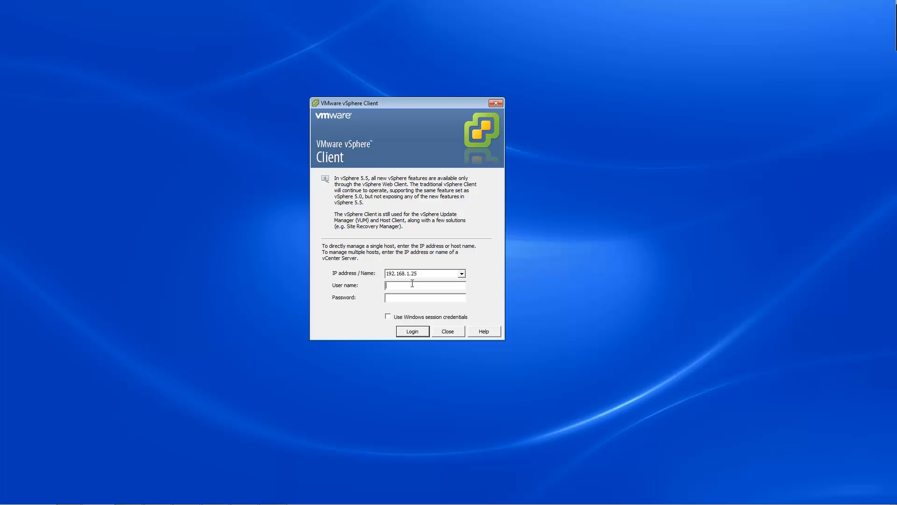
Log in as root to 192.168.1.25, ignoring the certificate warning and evaluation notice
text(root)
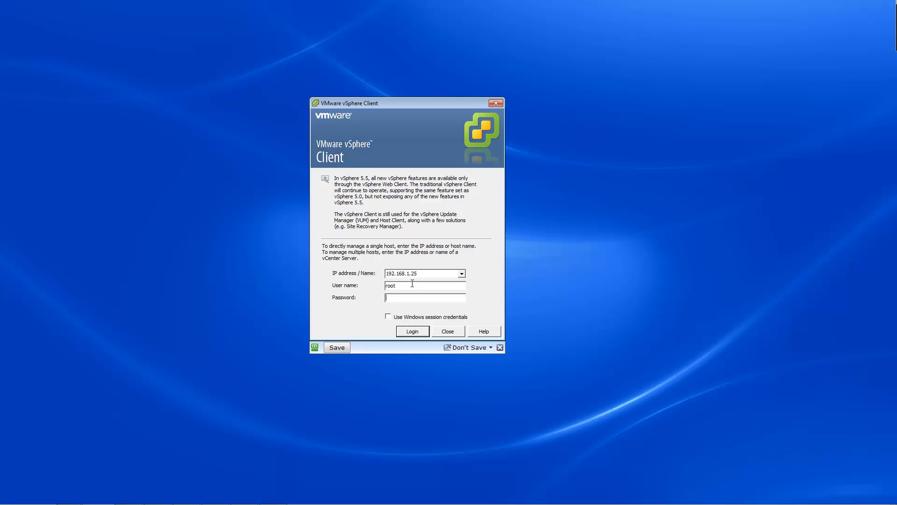
text(**)
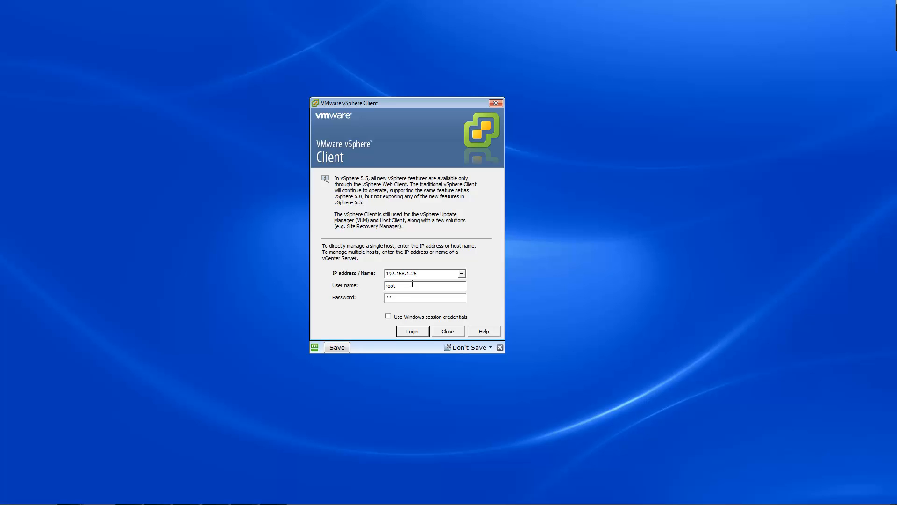
click(412, 331)
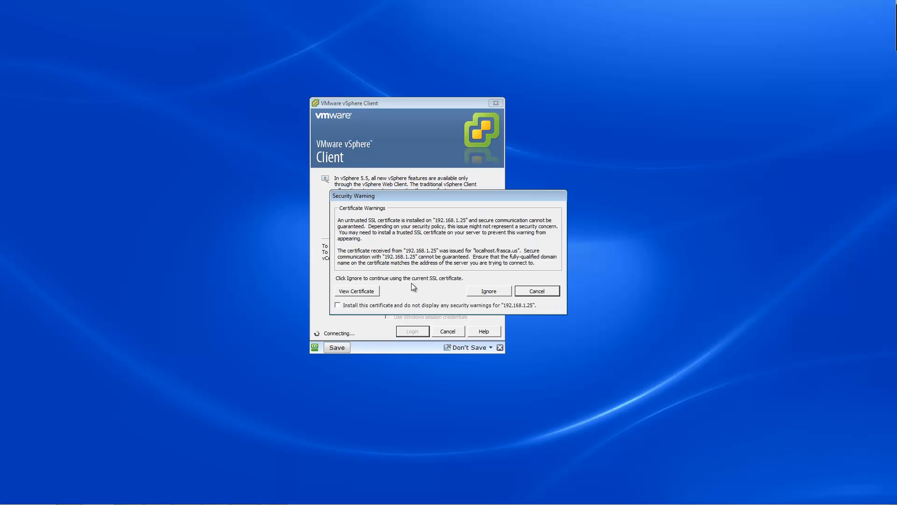
click(489, 291)
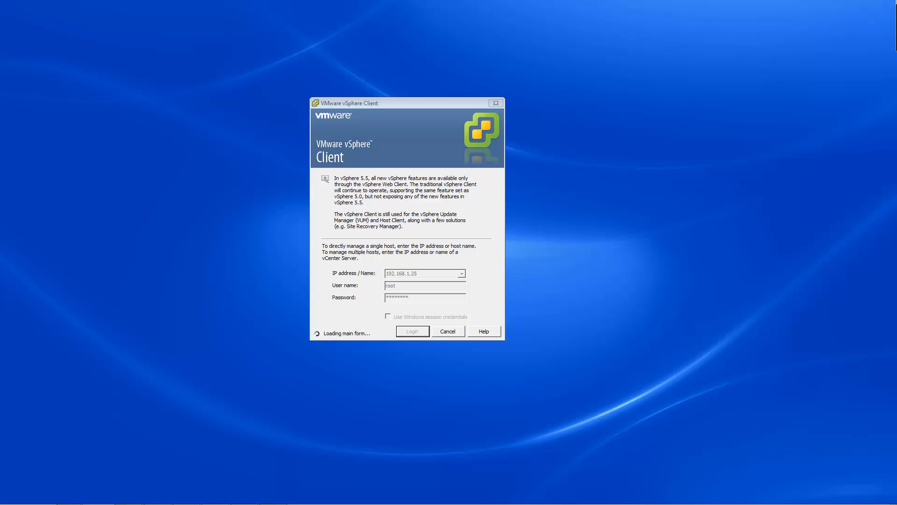
click(412, 331)
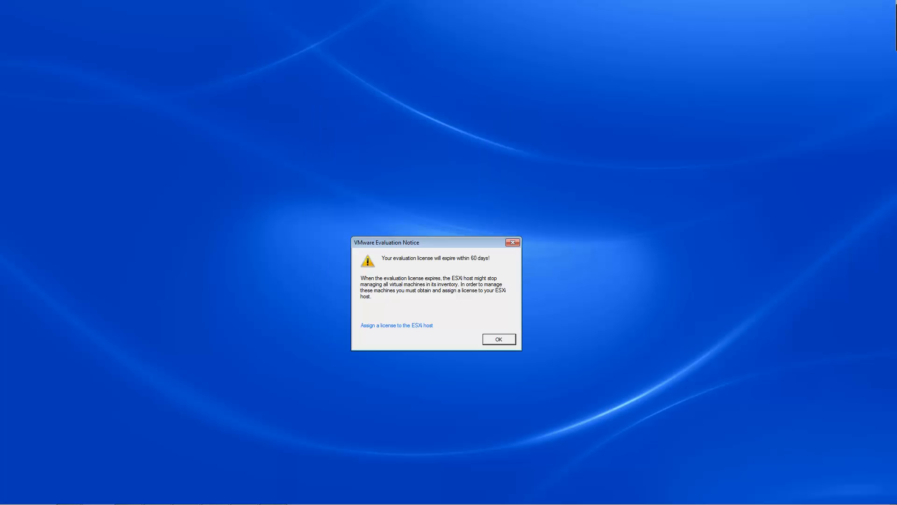
click(499, 340)
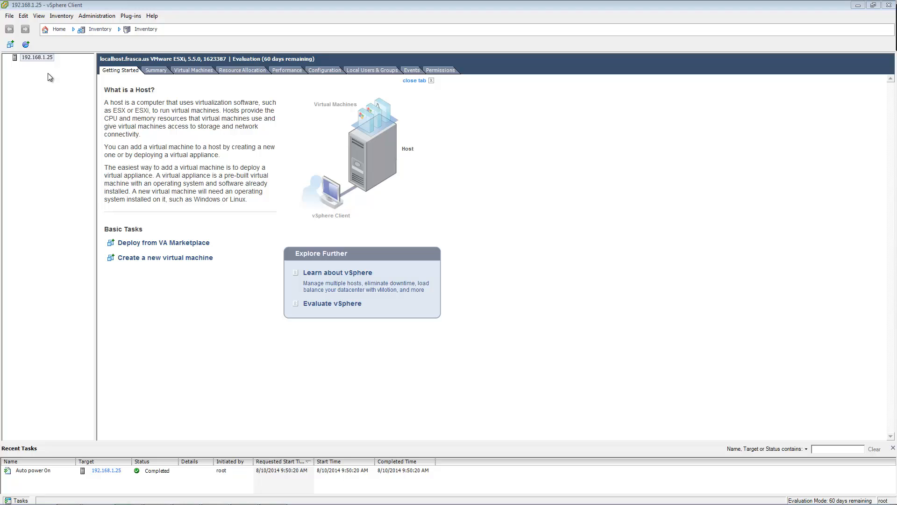
Open Licensed Features, start assigning a new license key, then cancel leaving Evaluation Mode
click(326, 69)
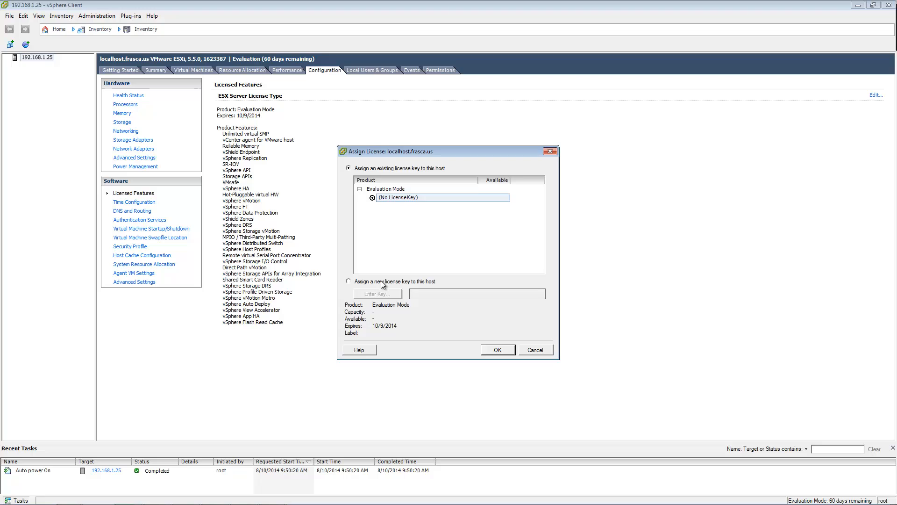
click(347, 281)
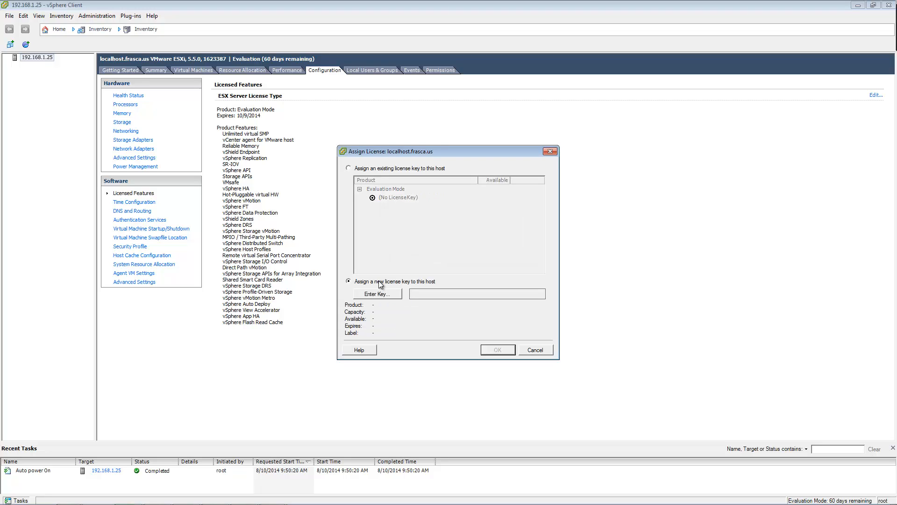
mouse_move(393, 271)
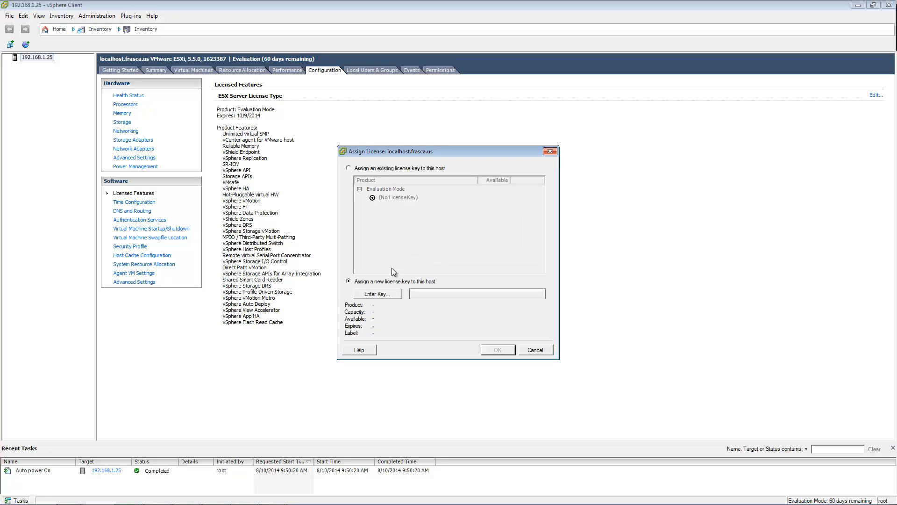
click(377, 293)
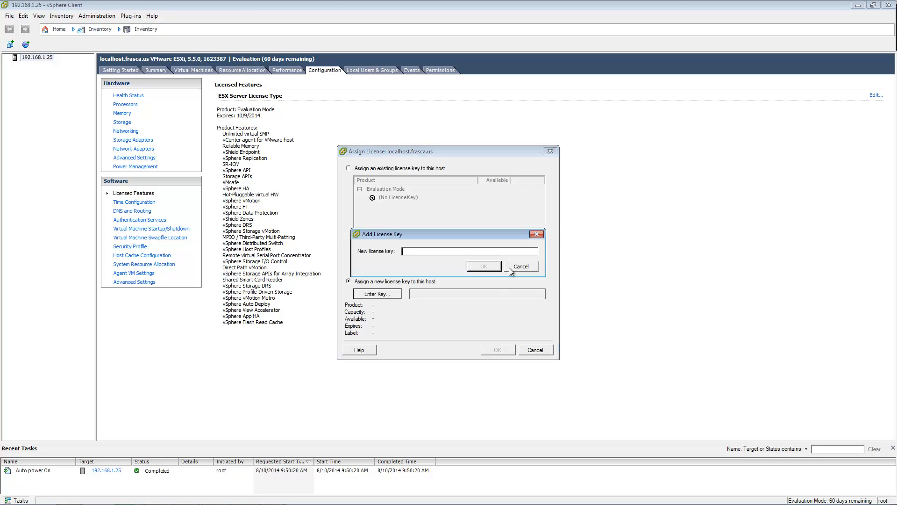
click(521, 265)
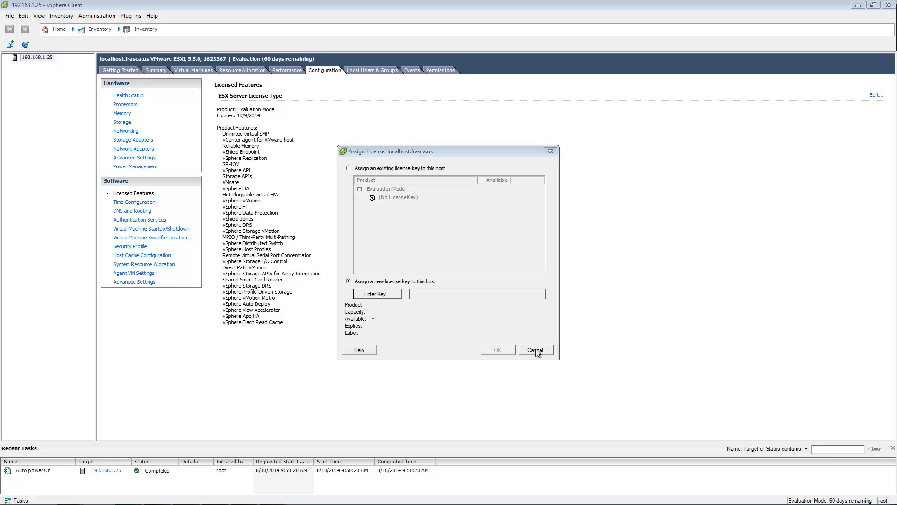
click(535, 350)
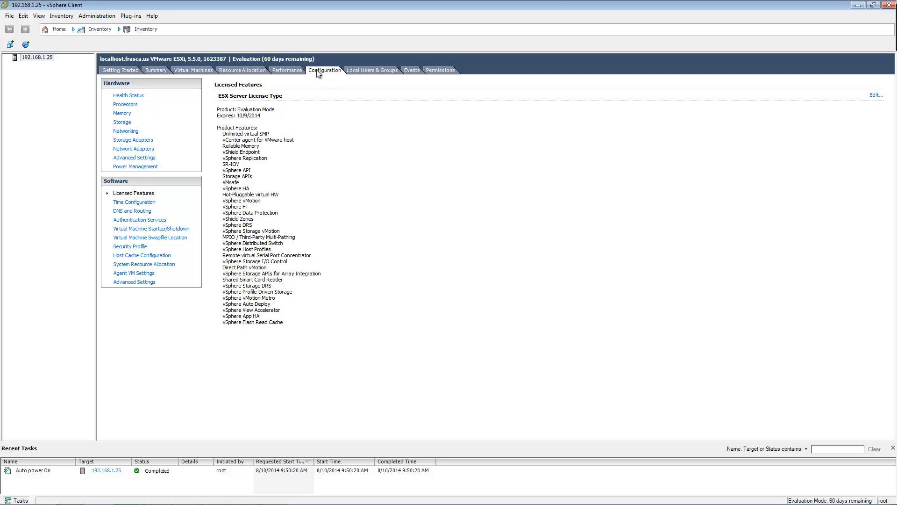
mouse_move(428, 191)
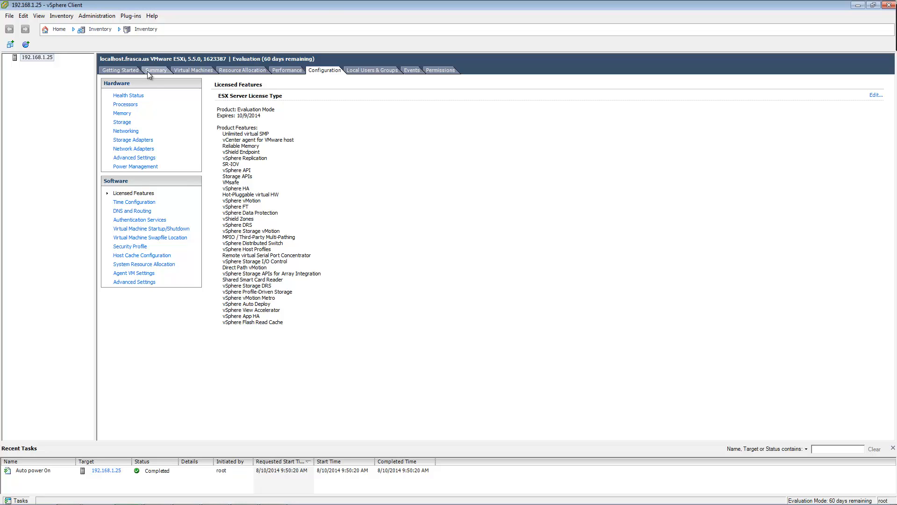
Show the host's Summary page with hardware, resources and Evaluation Mode license
click(156, 69)
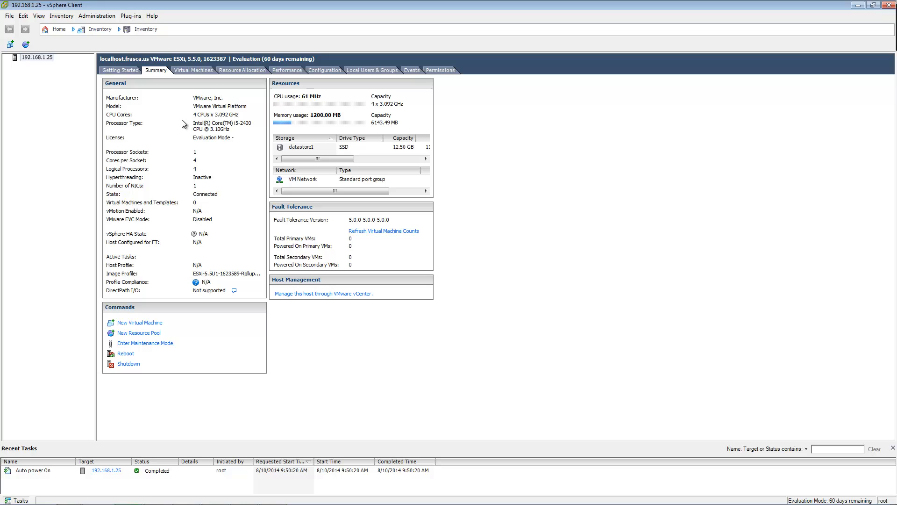
drag(315, 159, 326, 159)
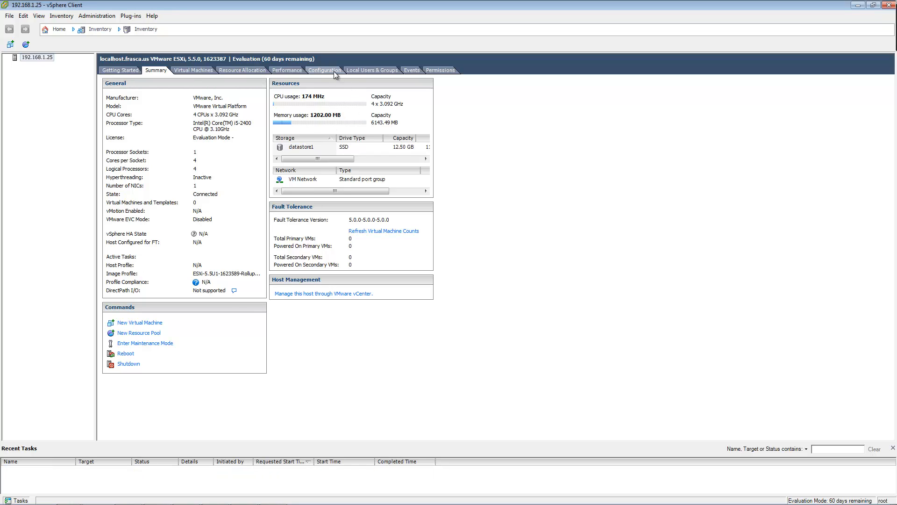
click(324, 69)
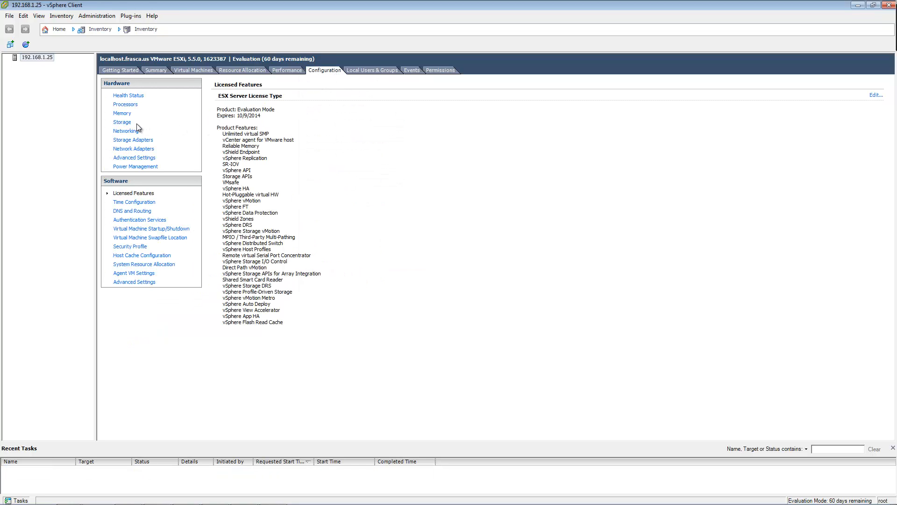
click(121, 121)
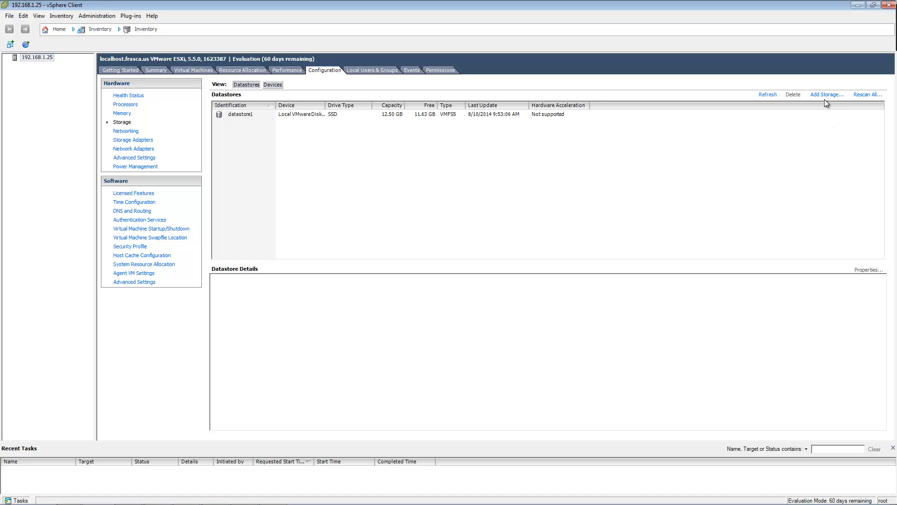
click(826, 94)
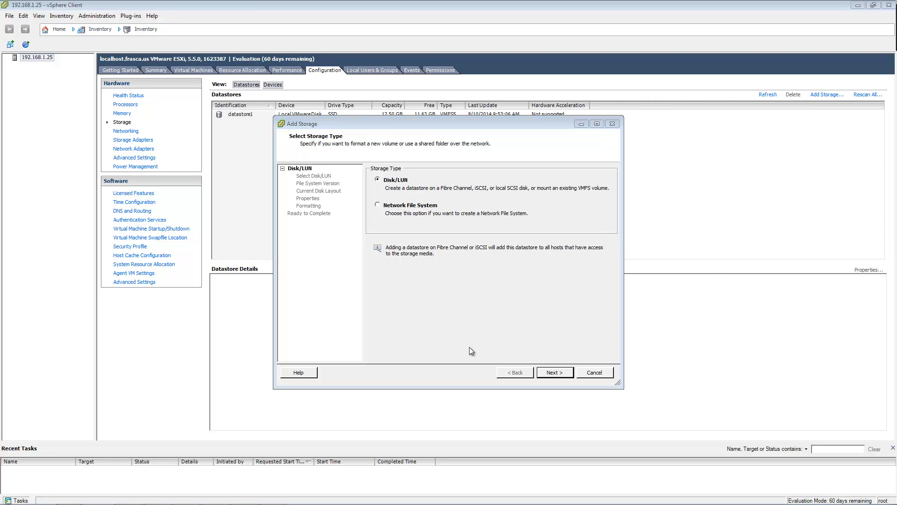
mouse_move(503, 325)
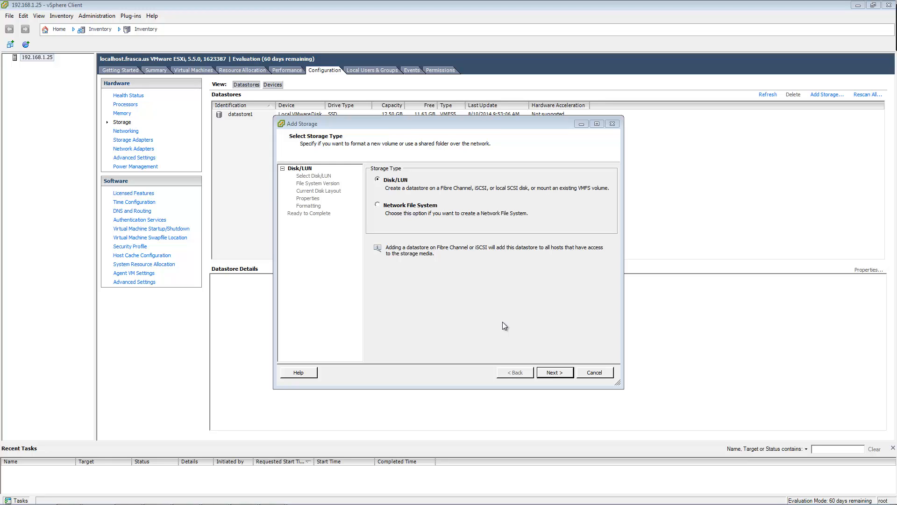
click(594, 372)
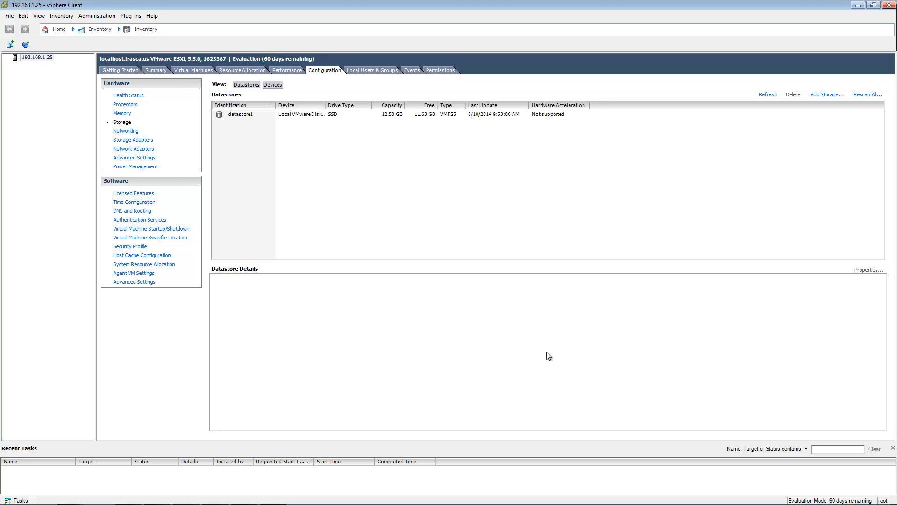
click(156, 69)
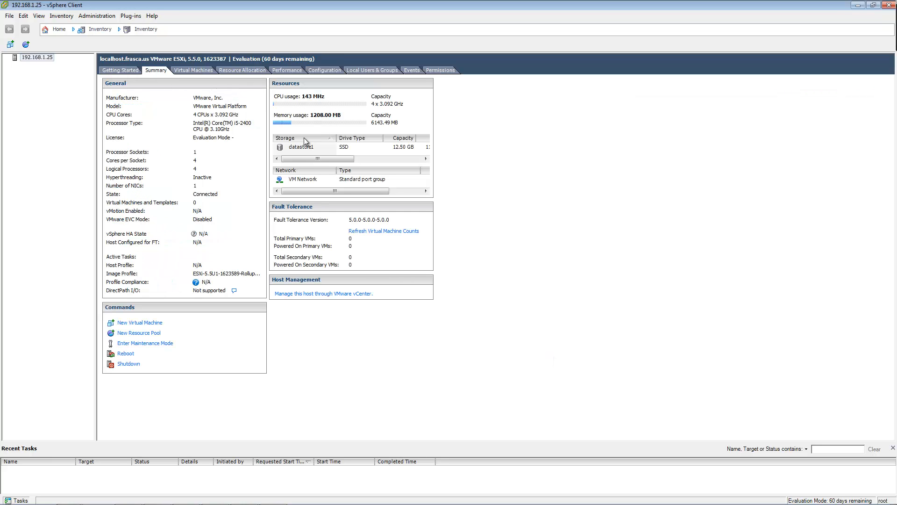